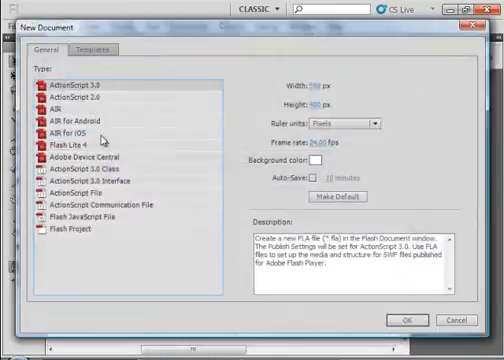
# Create a new ActionScript 3.0 document
pyautogui.click(318, 158)
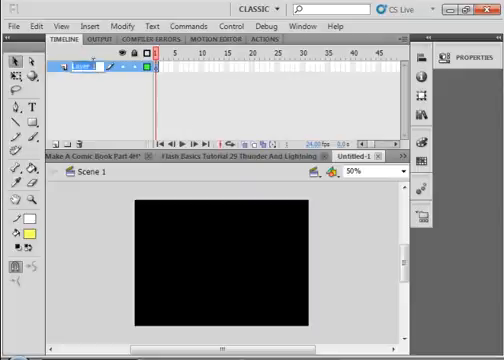
# Rename Layer 1 to 'Building' and paste the building drawing in place
pyautogui.doubleClick(84, 67)
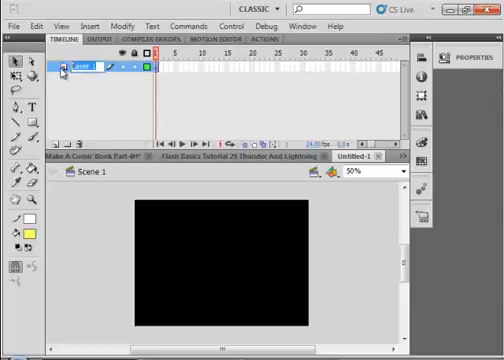
pyautogui.doubleClick(84, 66)
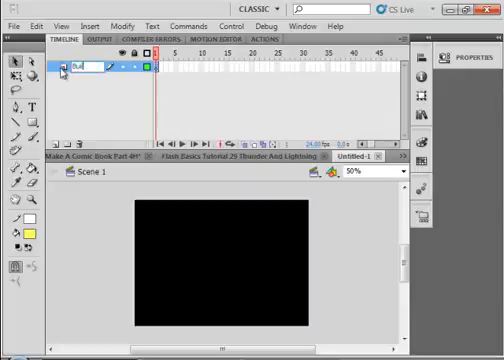
pyautogui.write('Building')
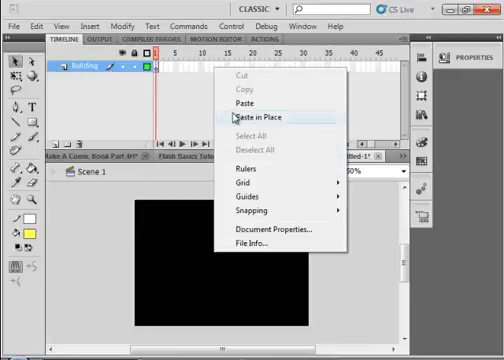
pyautogui.click(259, 117)
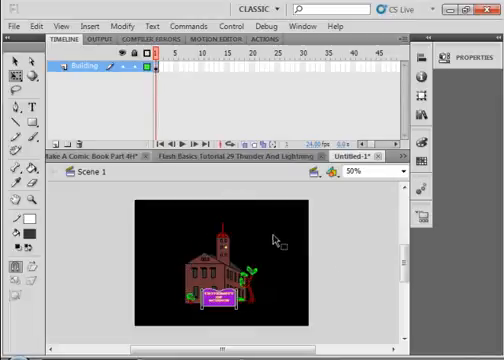
pyautogui.moveTo(160, 205)
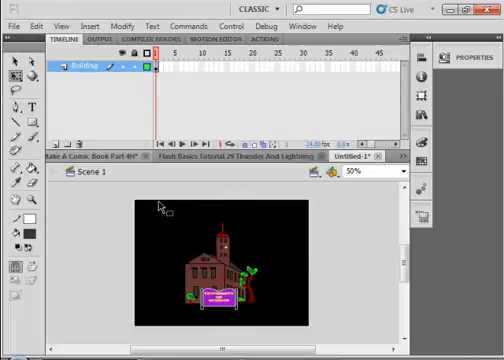
# Convert the building drawing into the movie clip symbol 'Build_mc'
pyautogui.click(213, 265)
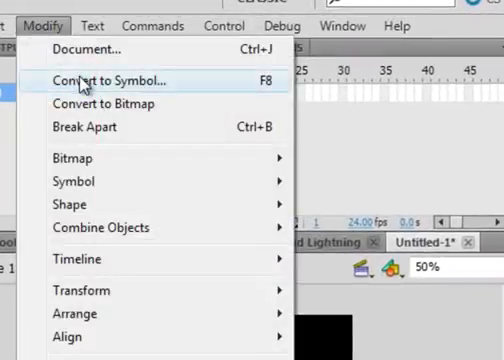
pyautogui.click(108, 80)
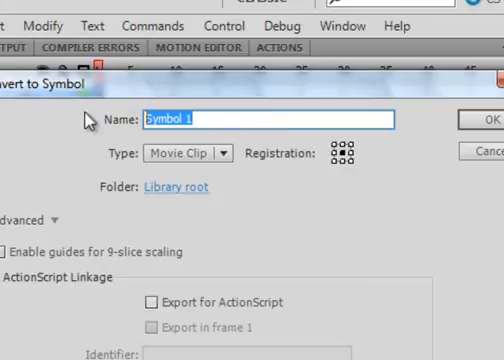
pyautogui.write('Build_mc')
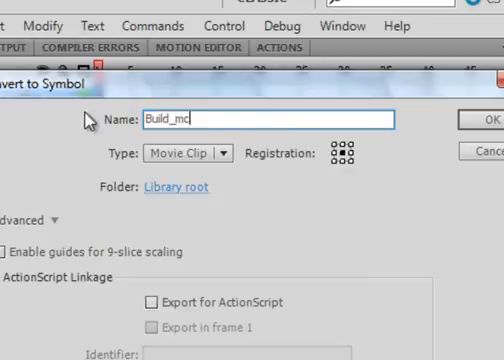
pyautogui.click(483, 118)
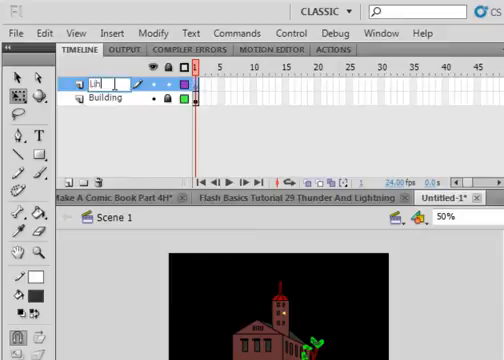
# Name the new layer above Building 'Lightn'
pyautogui.write('Light')
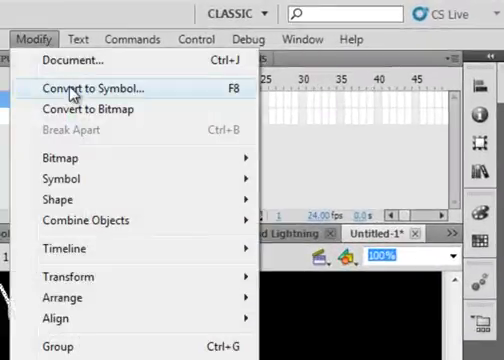
# Convert the lightning bolt into the movie clip symbol 'Lightn_mc'
pyautogui.click(88, 86)
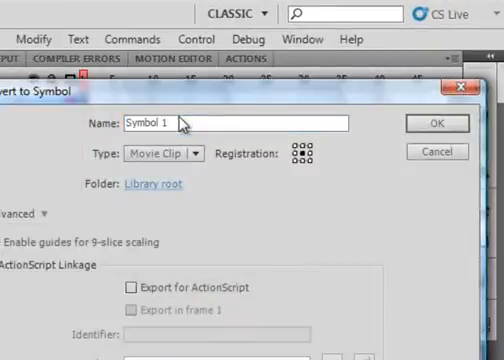
pyautogui.write('L')
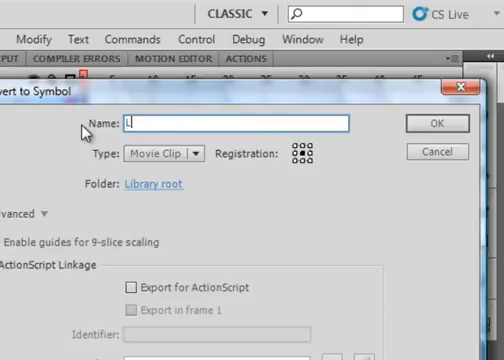
pyautogui.write('ightn')
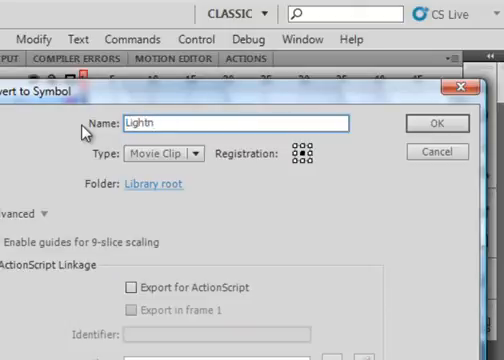
pyautogui.click(431, 122)
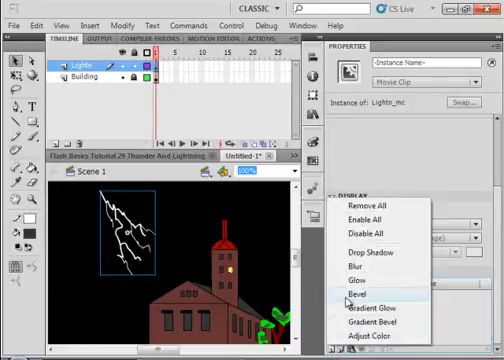
# Add a Glow filter to the lightning instance
pyautogui.click(355, 294)
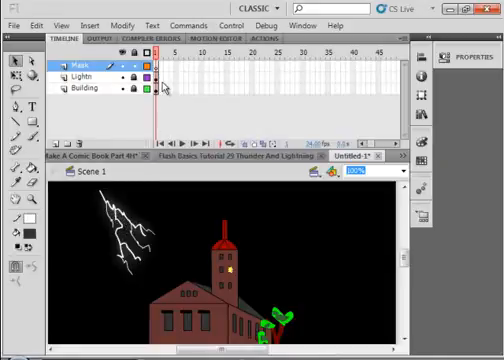
# Select the Brush tool and make the new Mask layer active for painting
pyautogui.click(80, 75)
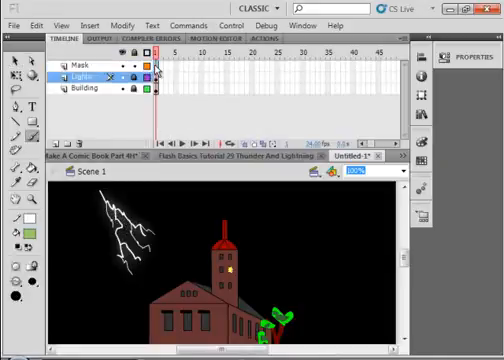
pyautogui.click(75, 64)
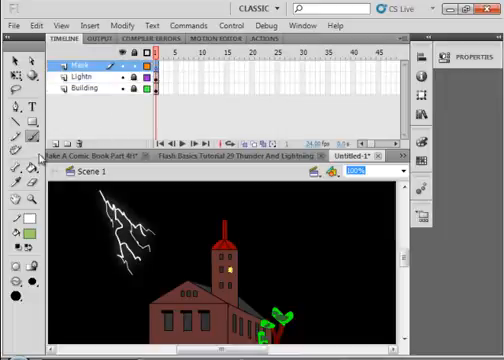
pyautogui.click(17, 133)
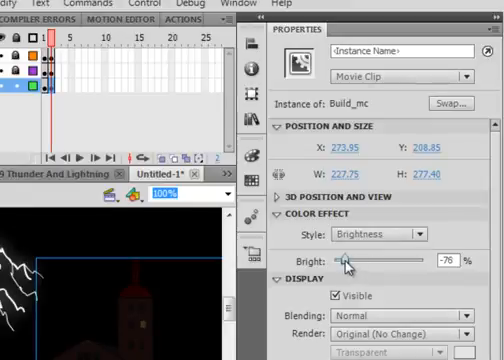
# Lower the Build_mc instance's brightness to about -67%
pyautogui.moveTo(346, 261); pyautogui.dragTo(352, 261)
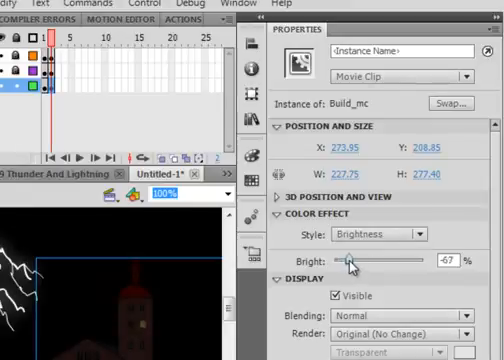
pyautogui.moveTo(345, 262); pyautogui.dragTo(355, 262)
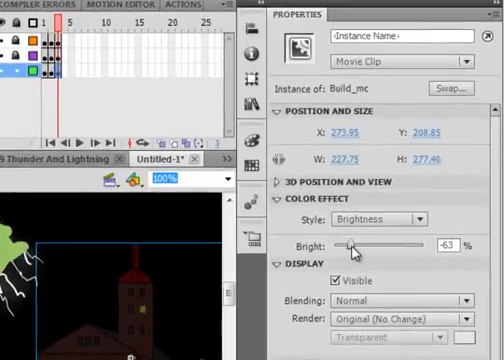
# Set the building's brightness to about -44% and insert keyframes across all three layers
pyautogui.moveTo(345, 245); pyautogui.dragTo(355, 245)
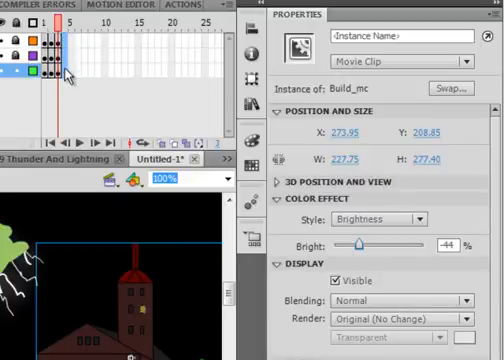
pyautogui.rightClick(68, 65)
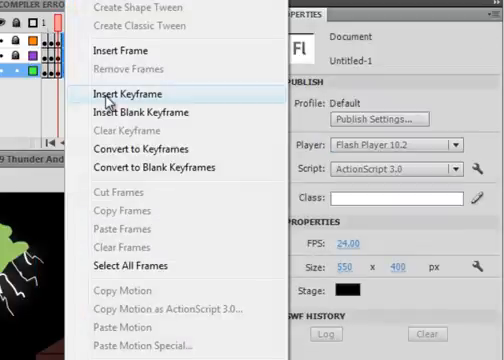
pyautogui.click(121, 93)
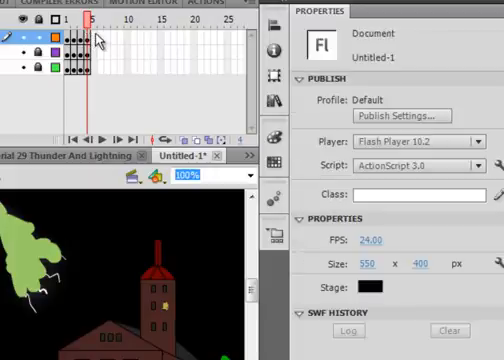
pyautogui.rightClick(95, 45)
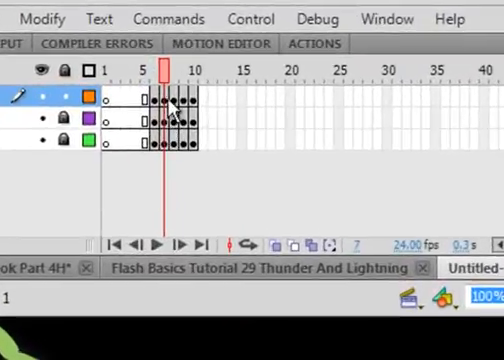
# Insert further keyframes on all three layers, extending the flicker to frame 14
pyautogui.click(190, 146)
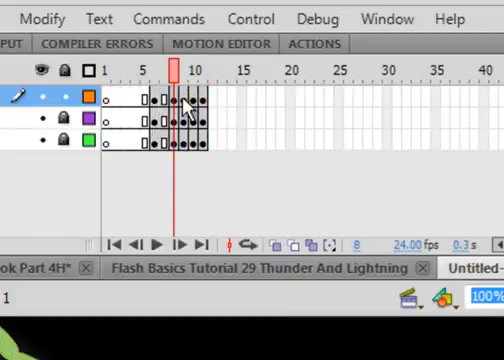
pyautogui.moveTo(190, 99)
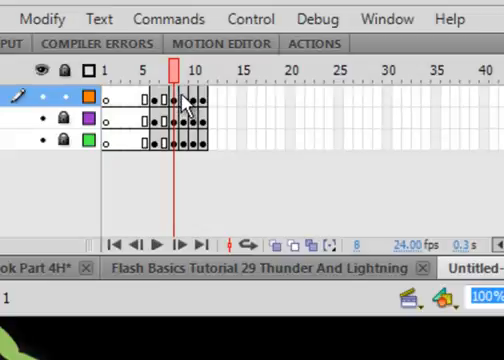
pyautogui.click(190, 142)
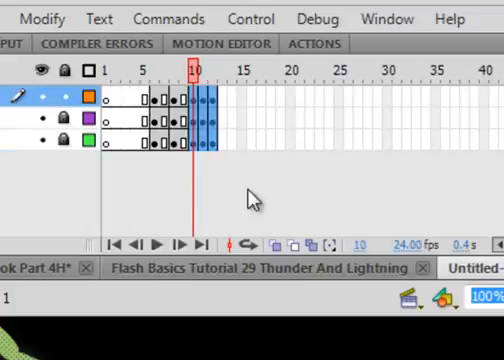
pyautogui.click(205, 70)
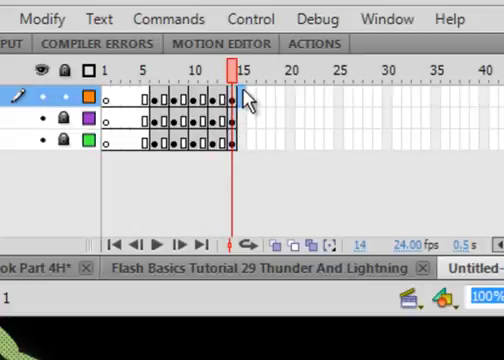
# Insert keyframes on all three layers at frames 15 through 19, then recheck the shape
pyautogui.rightClick(232, 134)
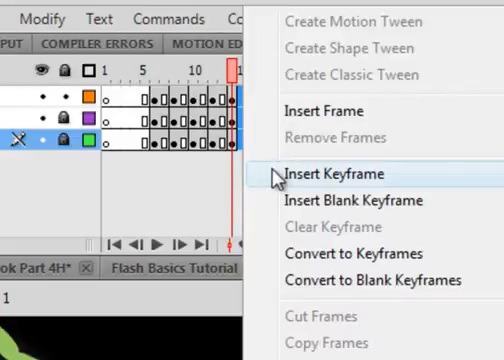
pyautogui.click(328, 173)
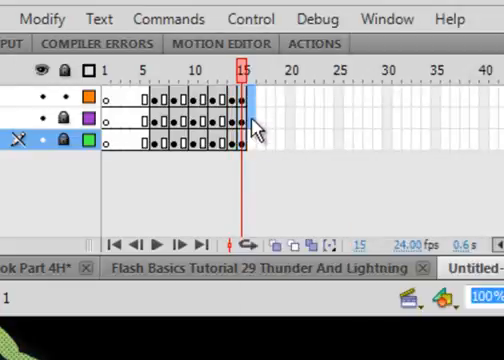
pyautogui.rightClick(260, 124)
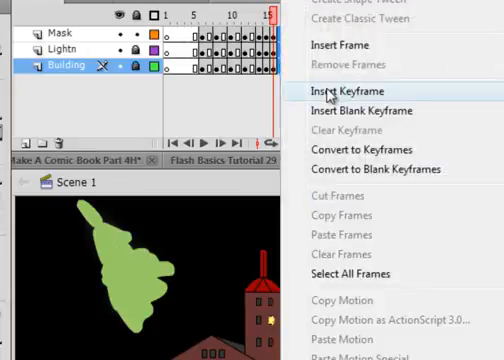
pyautogui.click(342, 91)
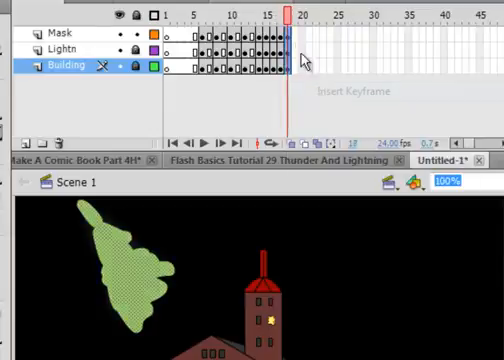
pyautogui.rightClick(285, 68)
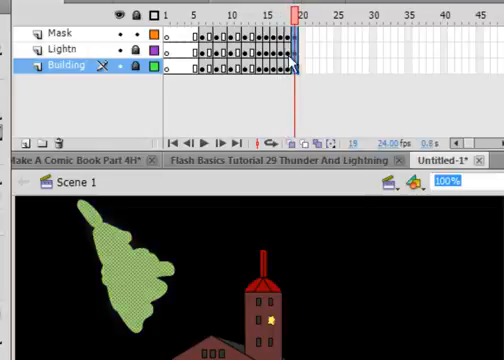
pyautogui.click(287, 14)
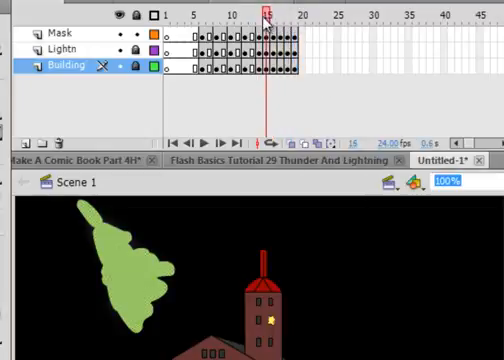
pyautogui.click(253, 17)
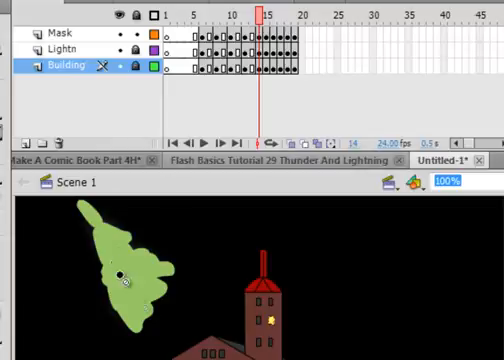
pyautogui.click(272, 13)
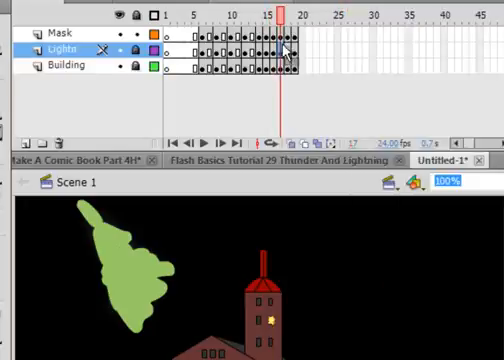
# Clear frames on the lightning layer and add keyframes on frames 19–21
pyautogui.rightClick(288, 47)
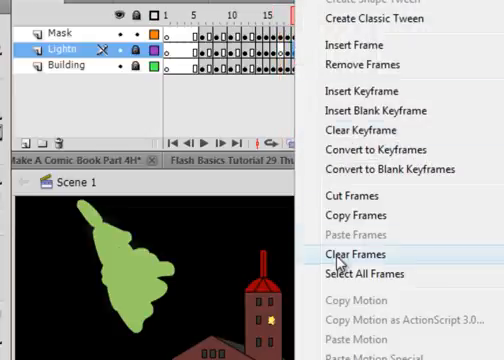
pyautogui.click(355, 254)
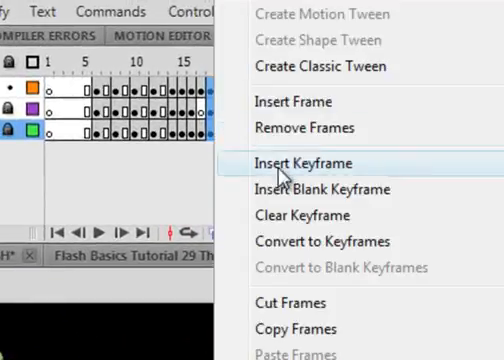
pyautogui.click(300, 162)
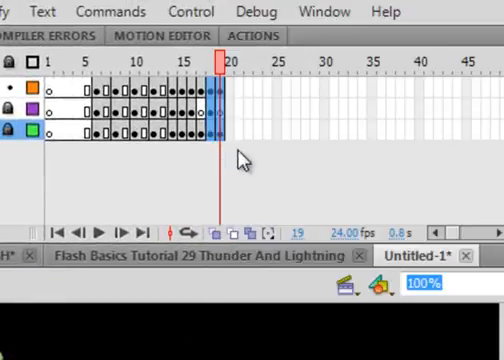
pyautogui.rightClick(230, 130)
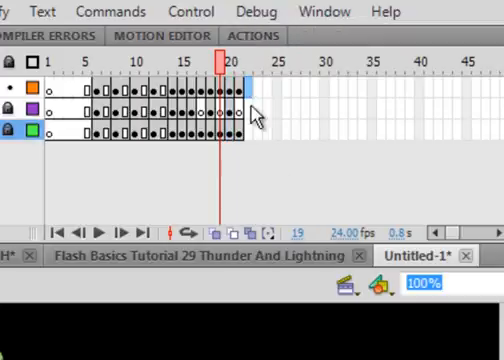
pyautogui.rightClick(240, 110)
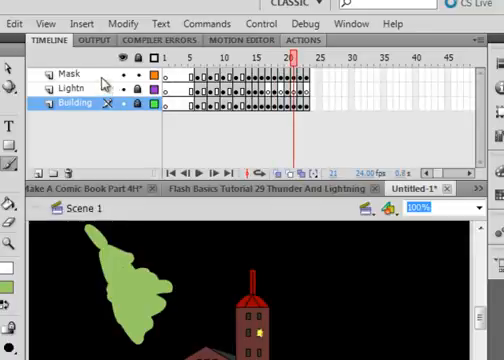
# Make the Mask layer act as a mask in its Layer Properties
pyautogui.click(66, 75)
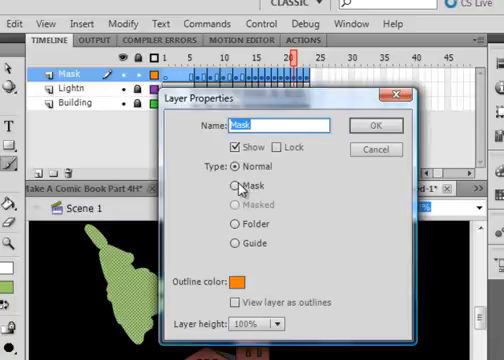
pyautogui.click(236, 186)
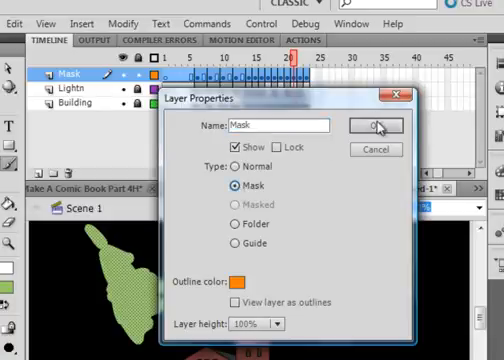
pyautogui.click(378, 124)
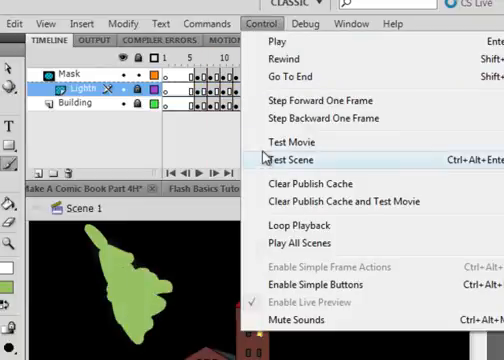
# Preview the scene and select the final lightning frames near frame 25
pyautogui.click(301, 159)
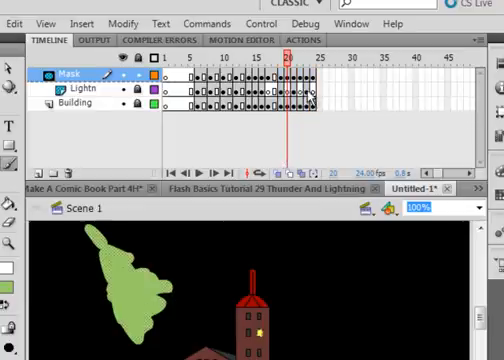
pyautogui.click(305, 92)
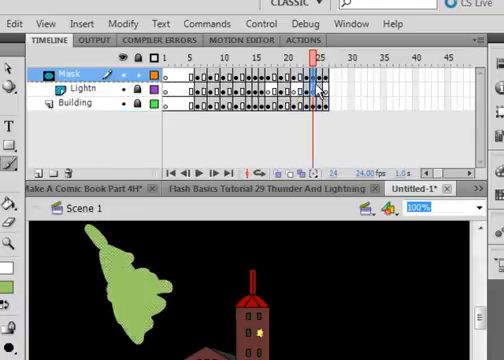
pyautogui.click(330, 62)
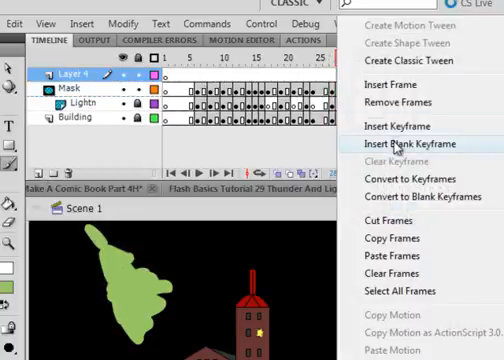
# Add a blank keyframe at frame 28 on the new layer holding a stop(); action
pyautogui.click(403, 144)
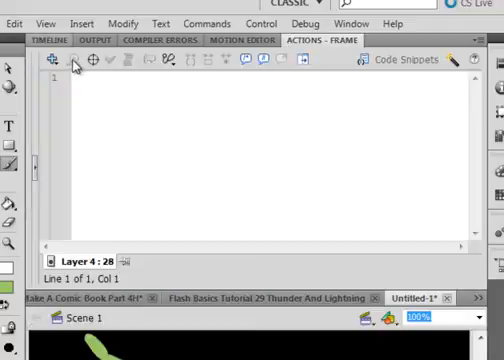
pyautogui.click(90, 88)
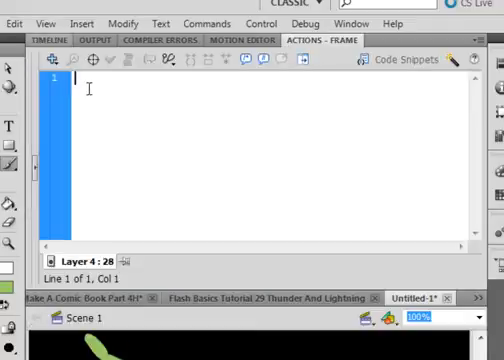
pyautogui.write('stop')
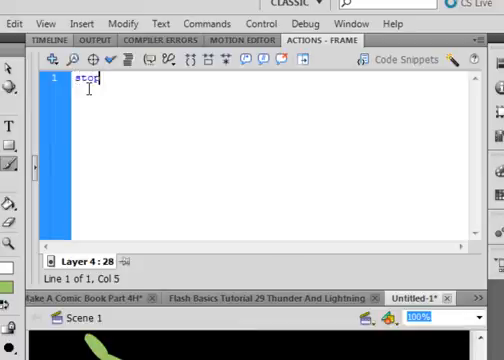
pyautogui.write('()')
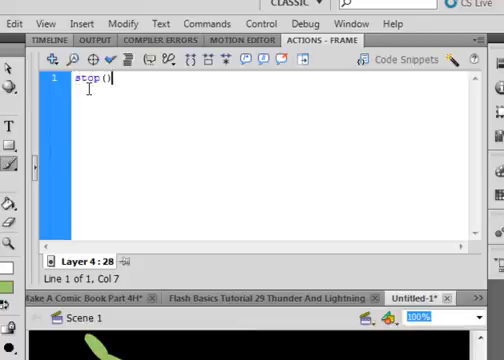
pyautogui.write(';')
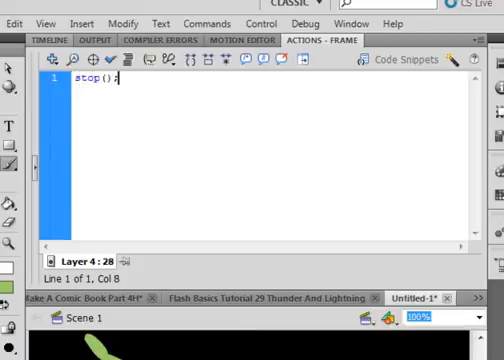
pyautogui.click(43, 39)
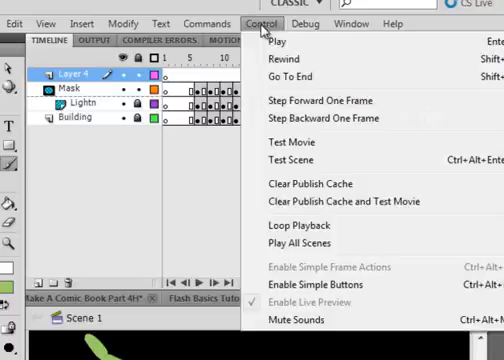
pyautogui.click(289, 146)
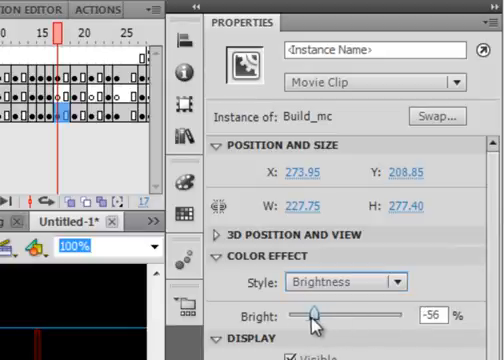
# Set Build_mc's Brightness color effect to about -56, then -78 on the last keyframe
pyautogui.moveTo(318, 313); pyautogui.dragTo(302, 313)
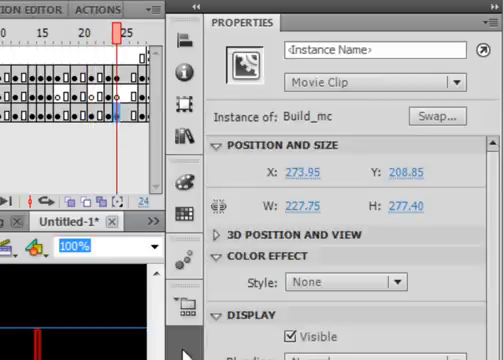
pyautogui.click(395, 281)
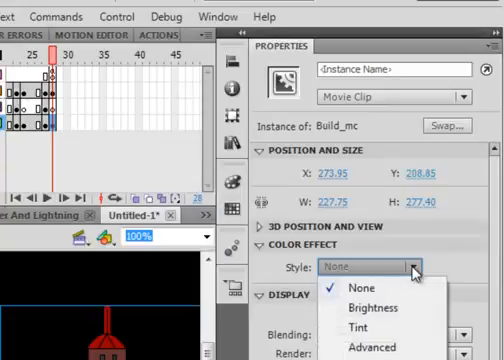
pyautogui.click(370, 308)
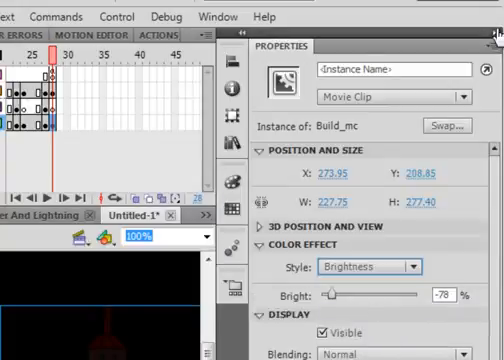
pyautogui.click(492, 36)
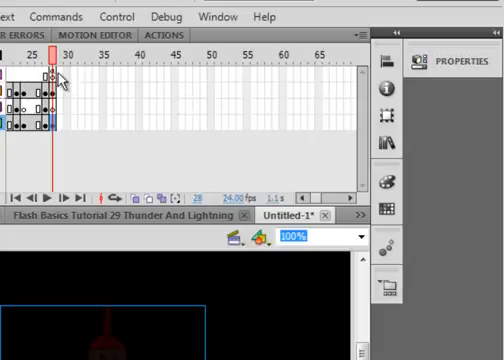
pyautogui.moveTo(145, 79)
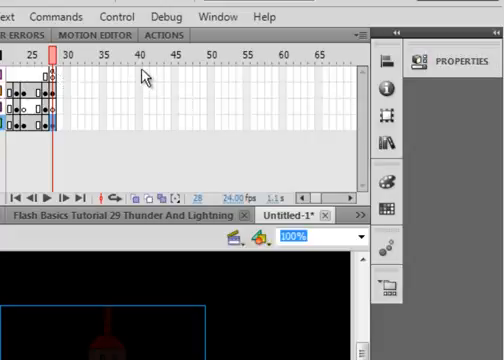
# Test the movie with Ctrl+Enter to view the dimmed building and lightning
pyautogui.click(135, 95)
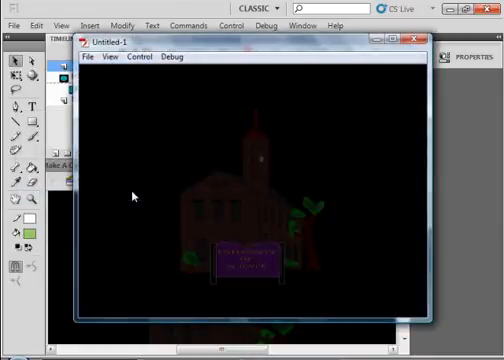
pyautogui.moveTo(352, 87)
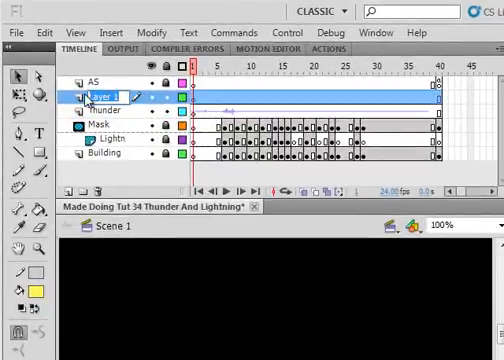
# Rename the newly inserted layer to 'Thunderr'
pyautogui.doubleClick(96, 95)
pyautogui.write('Thunderr')
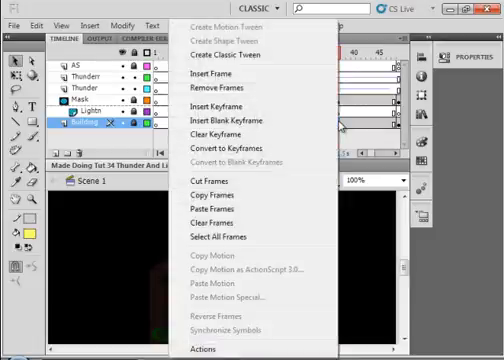
pyautogui.moveTo(210, 195)
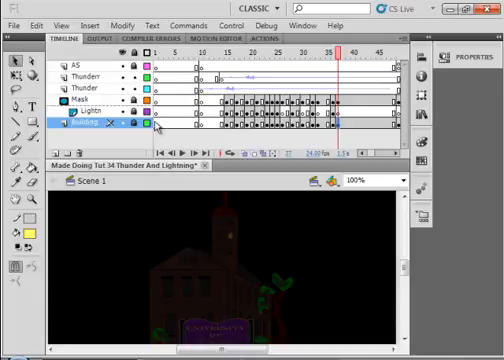
# Use Insert Frame to add frames at the end of the Building layer
pyautogui.rightClick(155, 127)
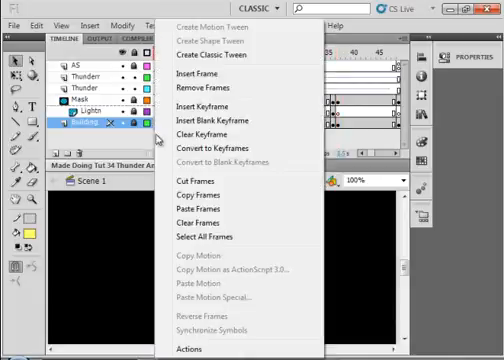
pyautogui.click(215, 101)
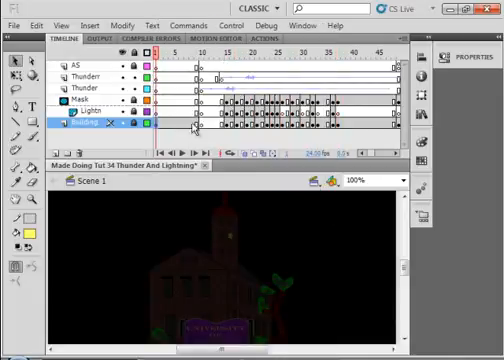